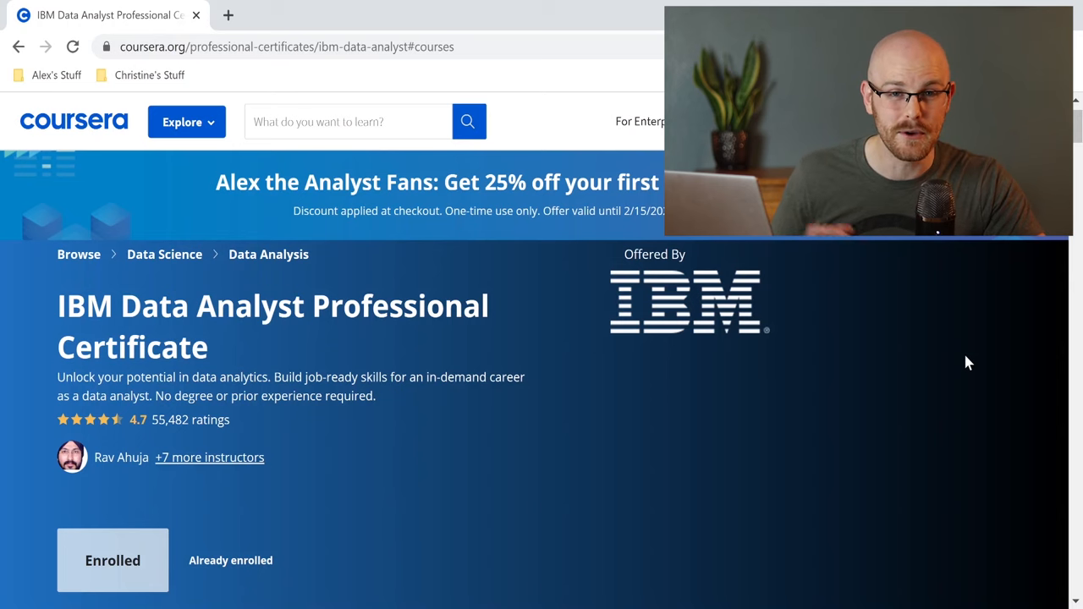
mouse_move(95, 184)
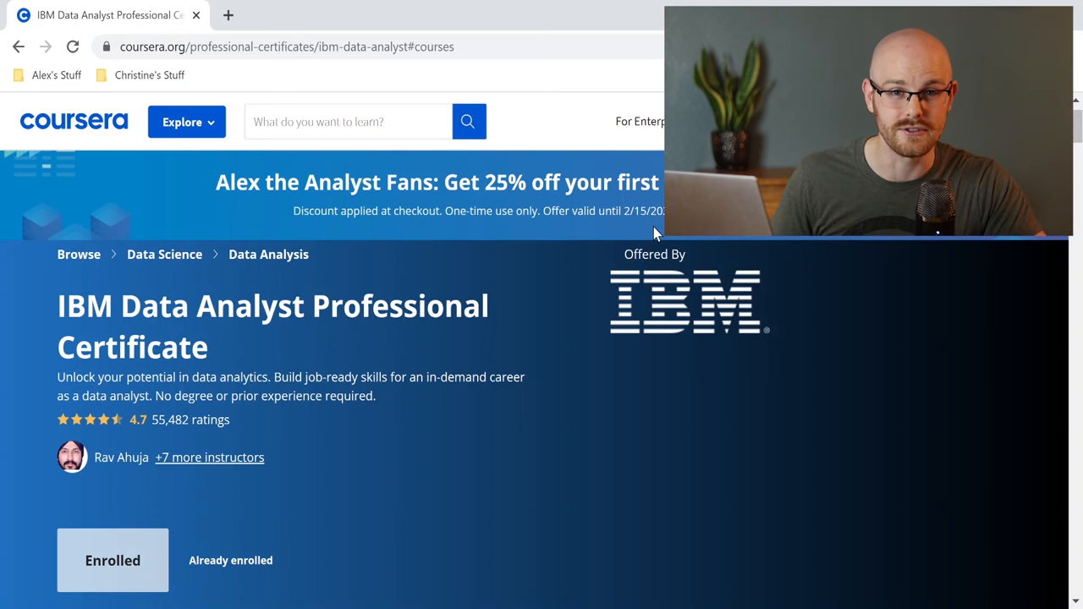
Step: Scroll through the certificate's Courses section from Excel Basics down to the Capstone Project
scroll(down, 3)
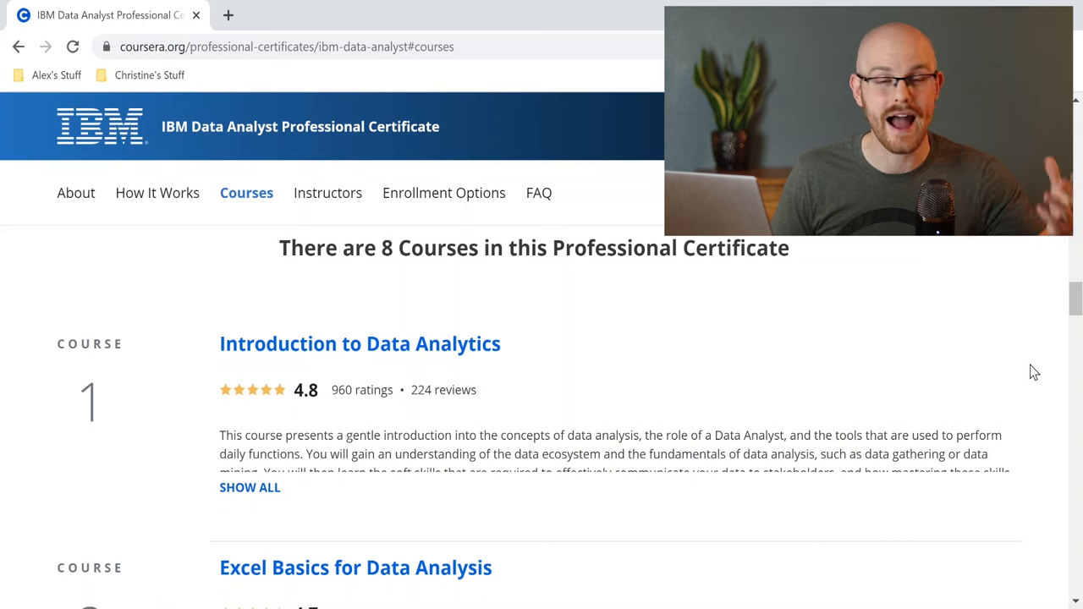
scroll(down, 3)
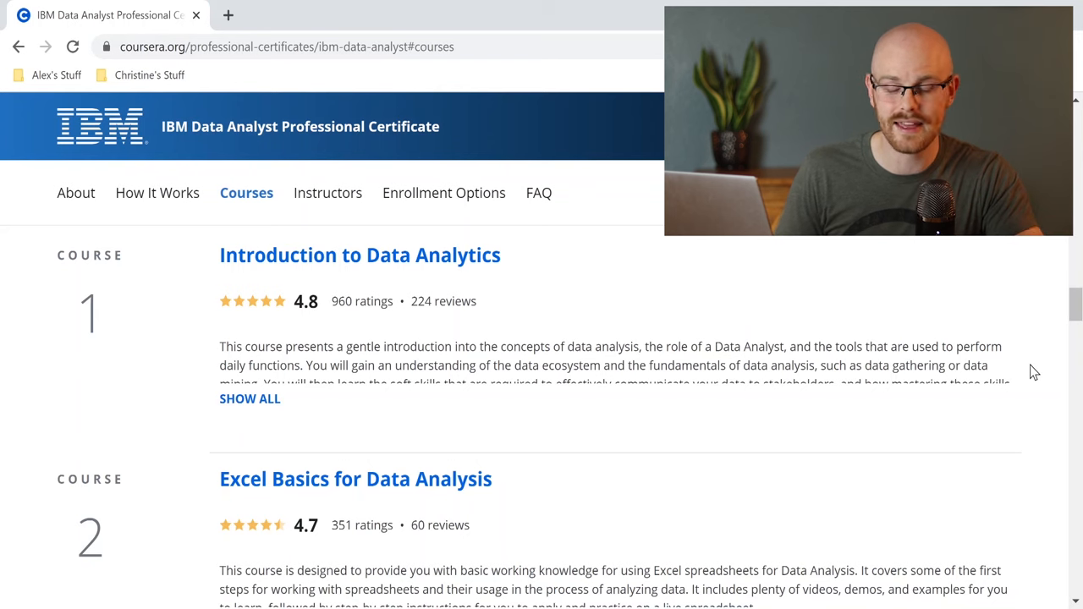
scroll(down, 3)
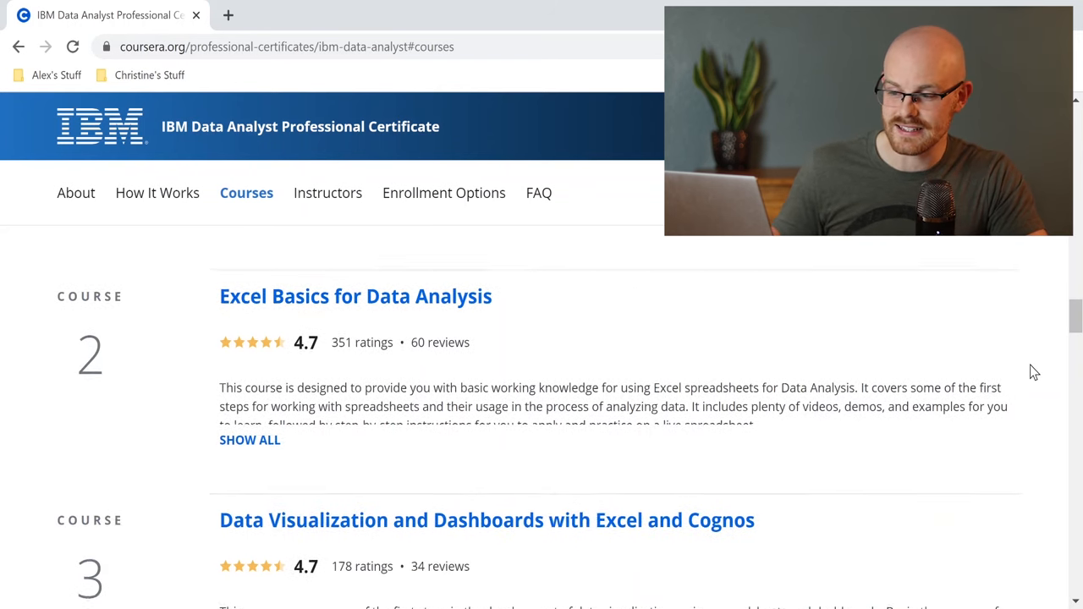
scroll(down, 3)
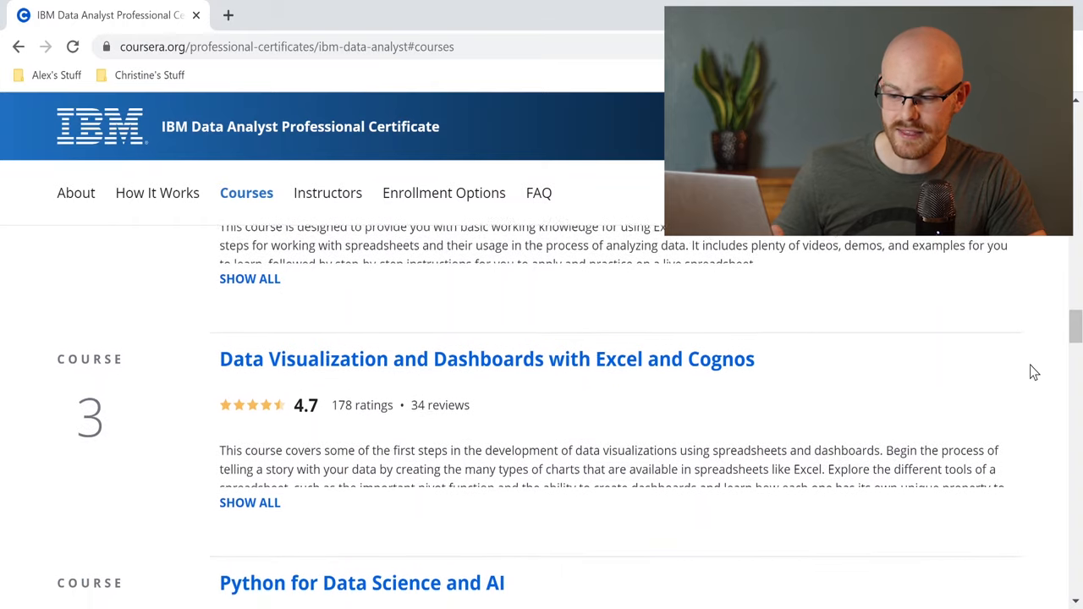
scroll(down, 3)
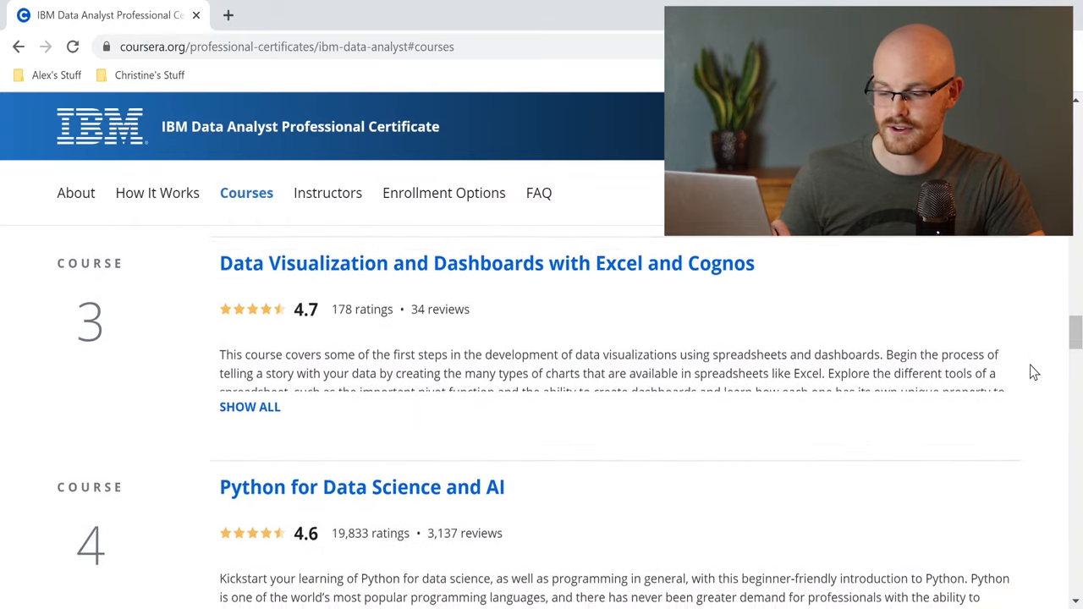
scroll(down, 3)
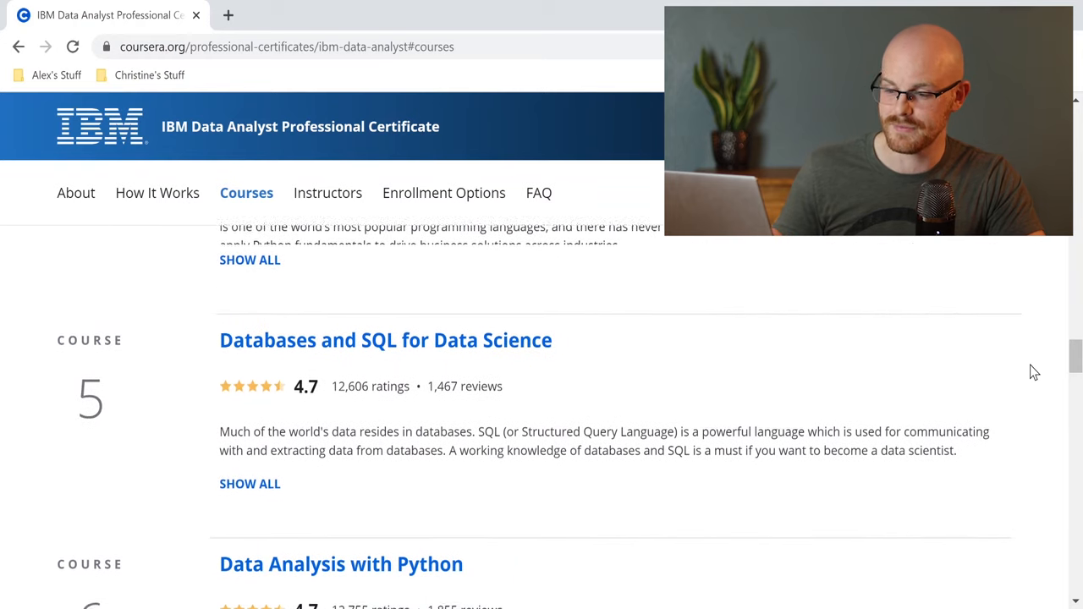
scroll(down, 3)
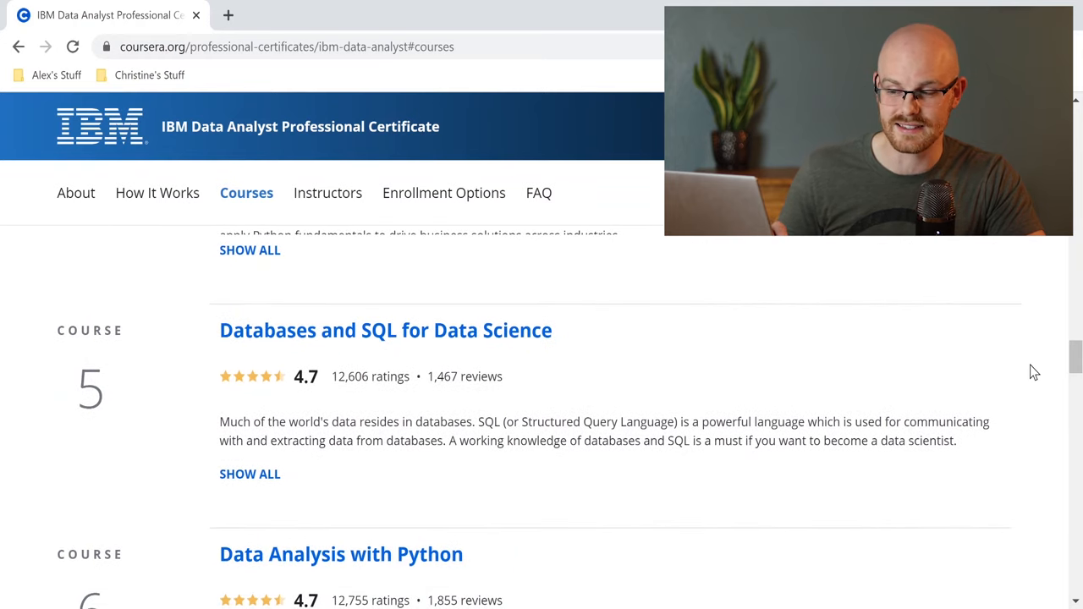
scroll(down, 3)
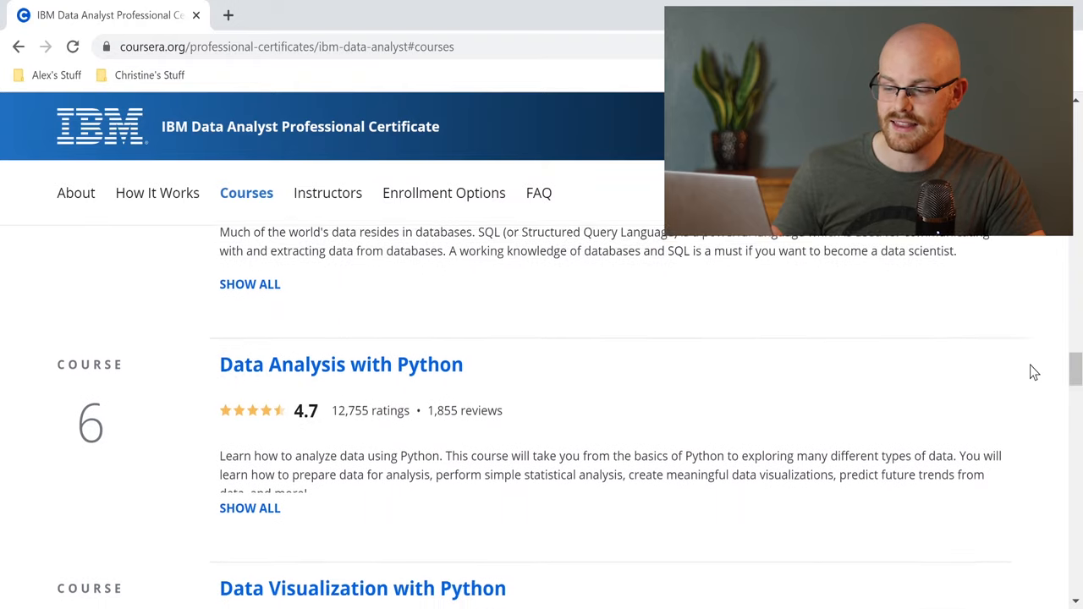
scroll(down, 3)
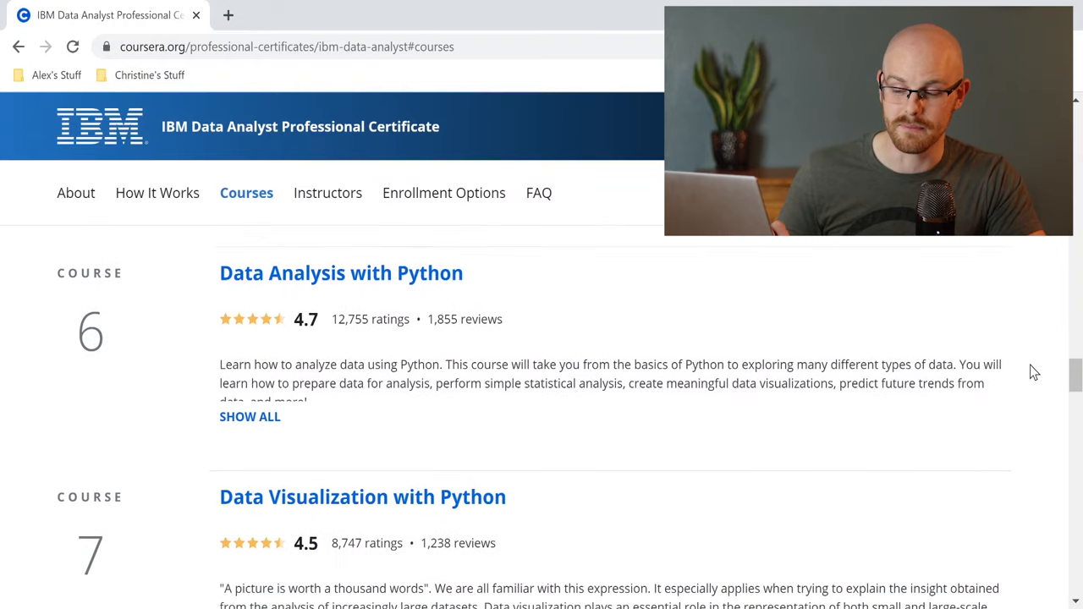
scroll(down, 3)
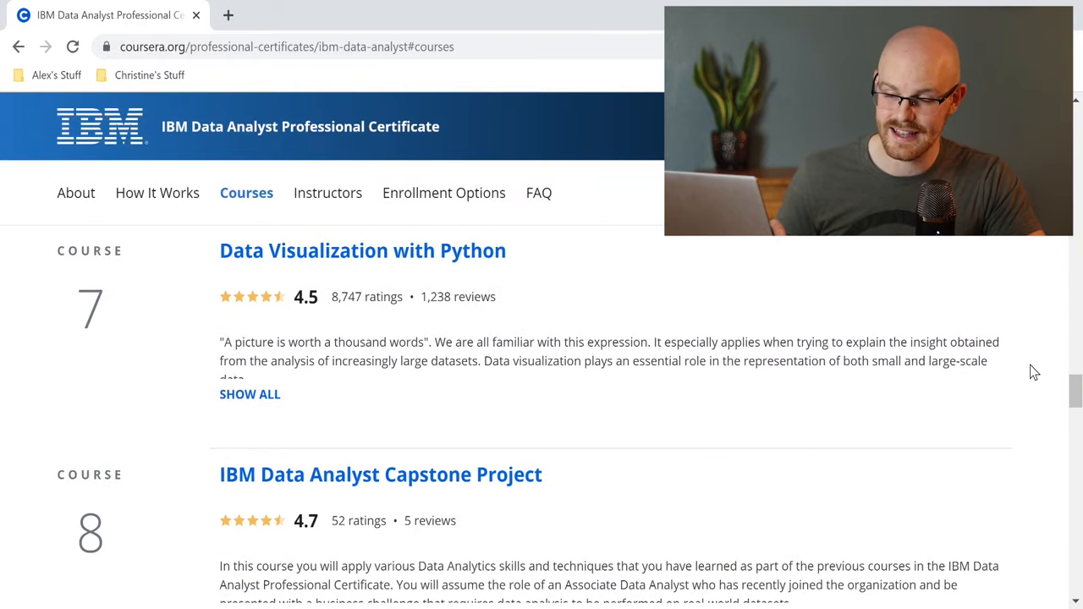
scroll(down, 3)
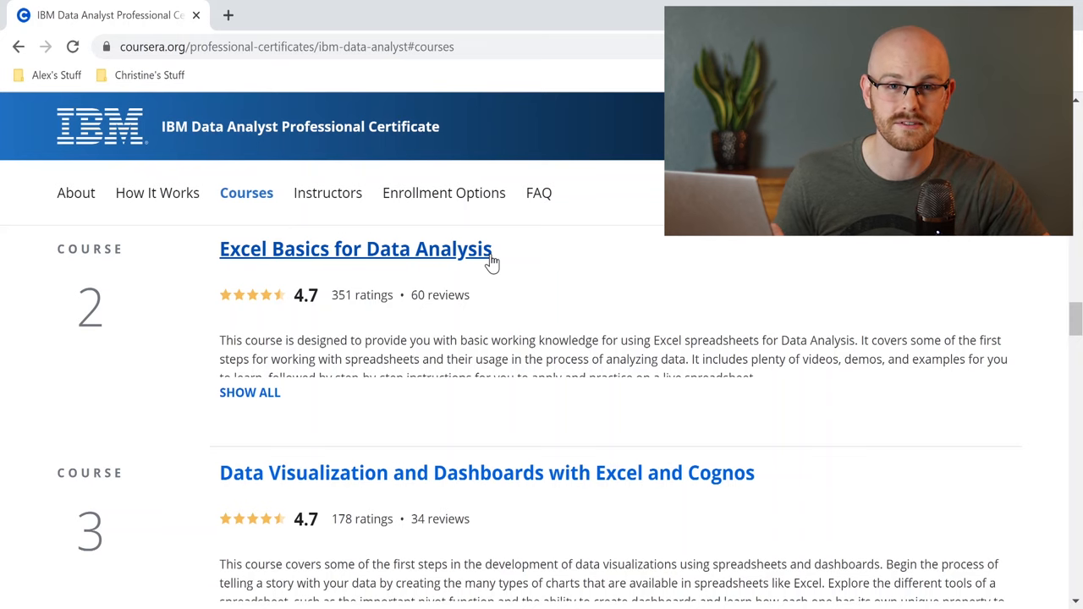
Step: Enter the Excel Basics for Data Analysis course home and bring its Week 1 overview into view
click(355, 249)
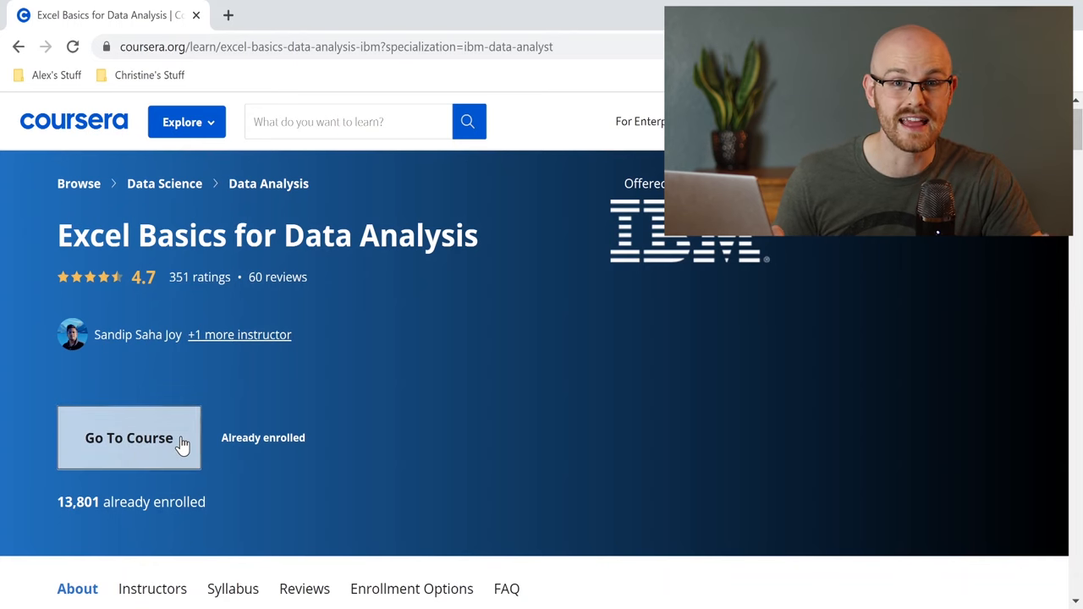
click(128, 438)
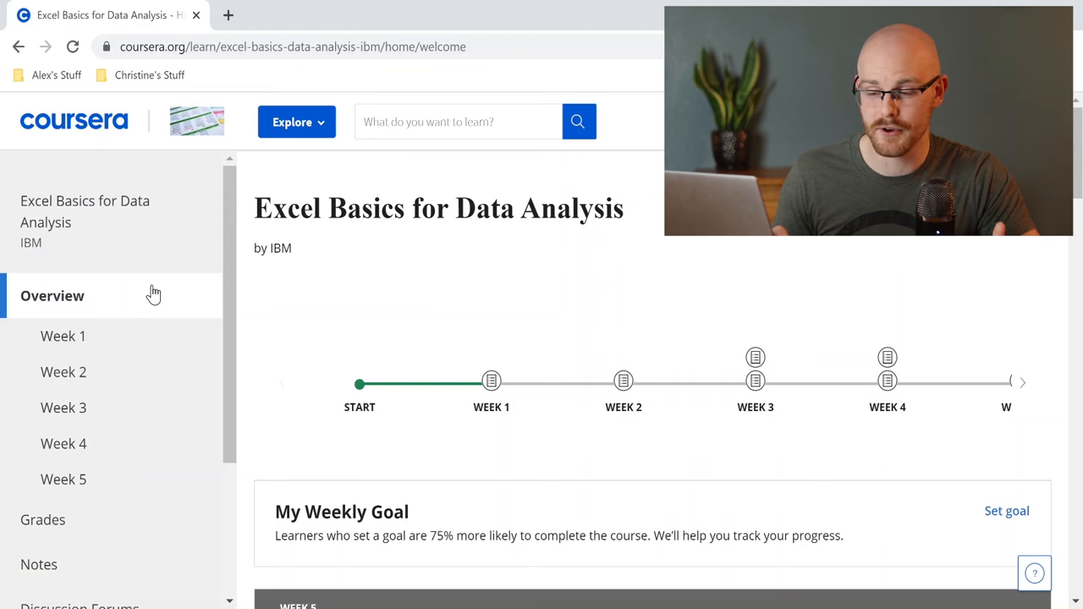
mouse_move(178, 480)
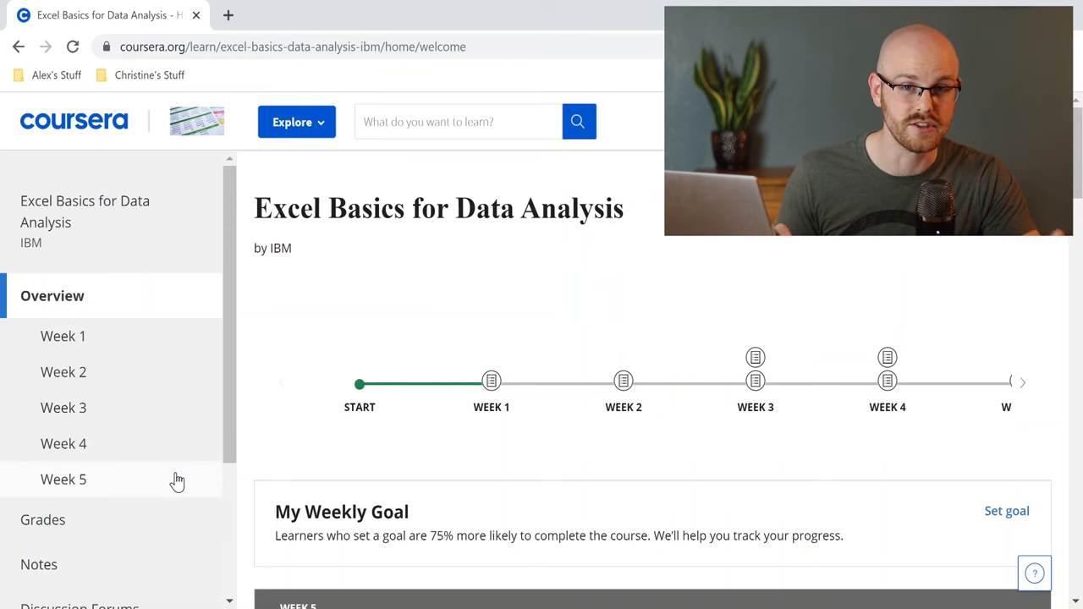
scroll(down, 3)
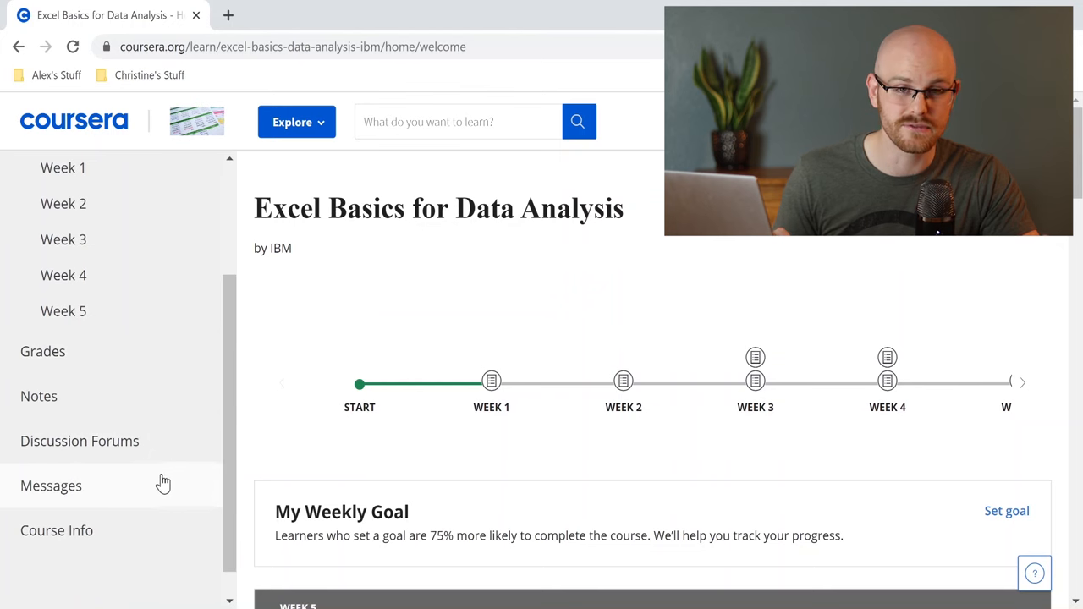
mouse_move(162, 530)
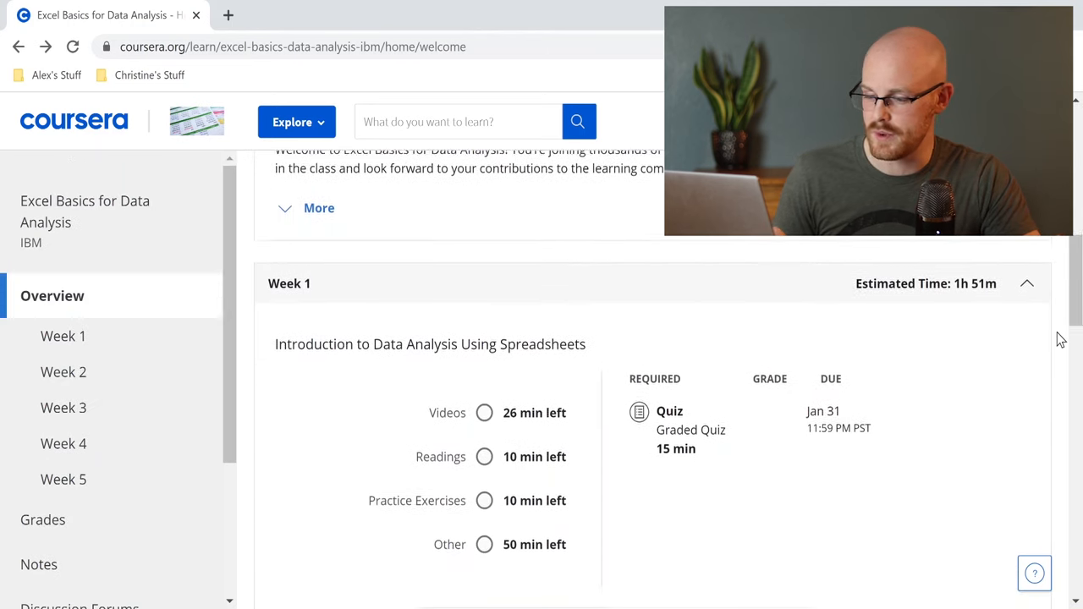
Step: Scroll the course overview to Week 1's Introduction to Data Analysis Using Spreadsheets and its graded quiz
scroll(down, 3)
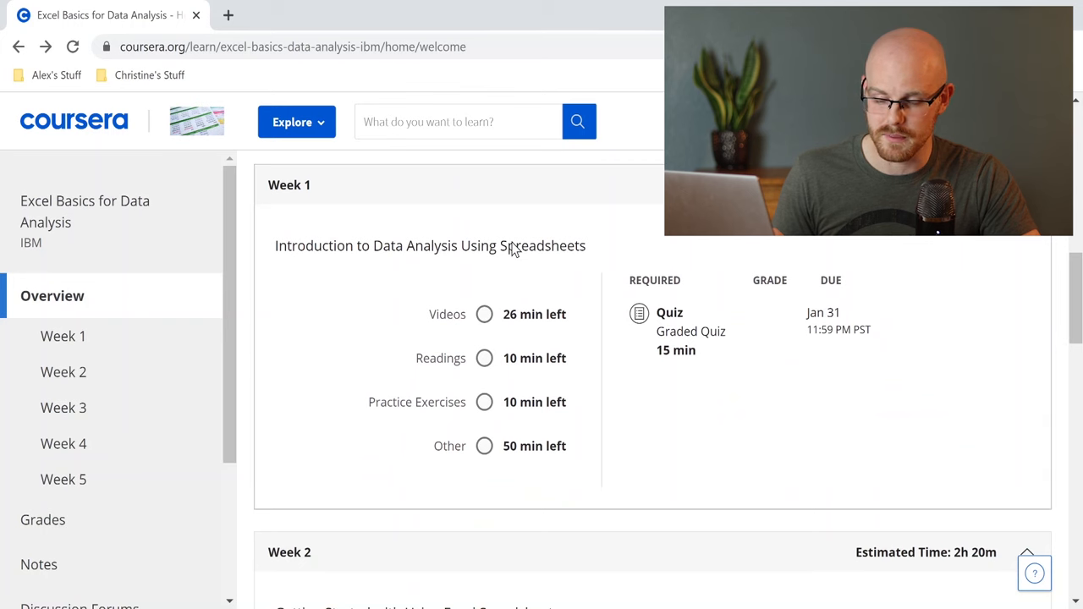
mouse_move(380, 279)
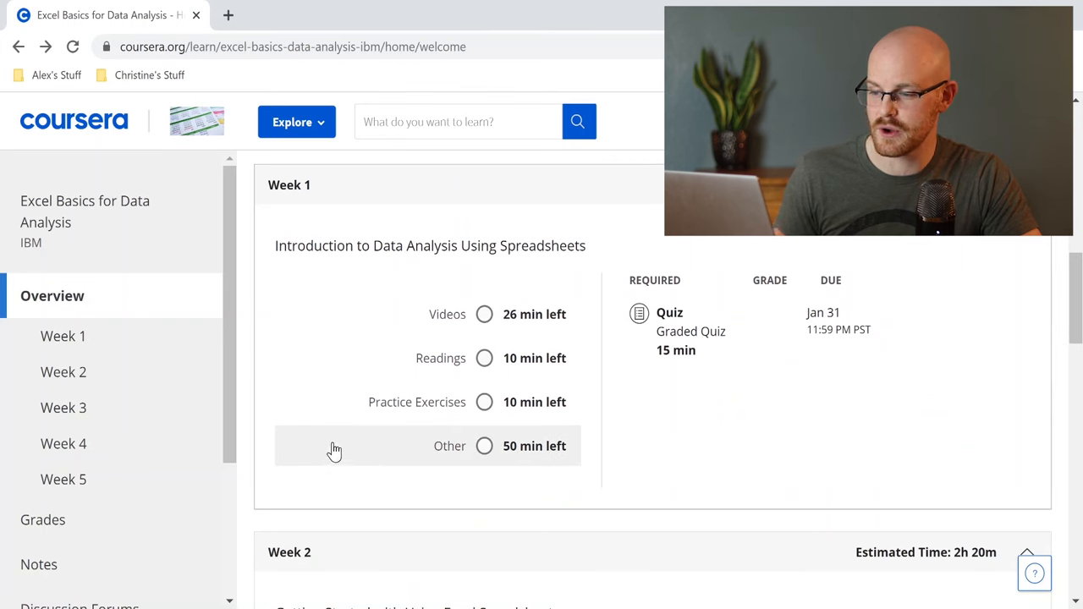
mouse_move(364, 328)
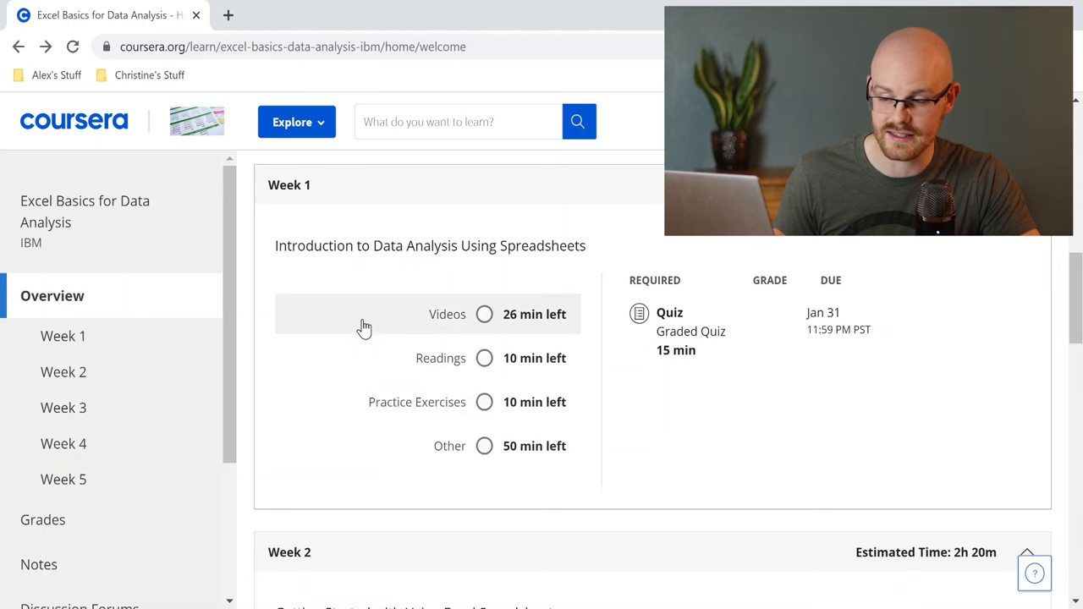
mouse_move(360, 317)
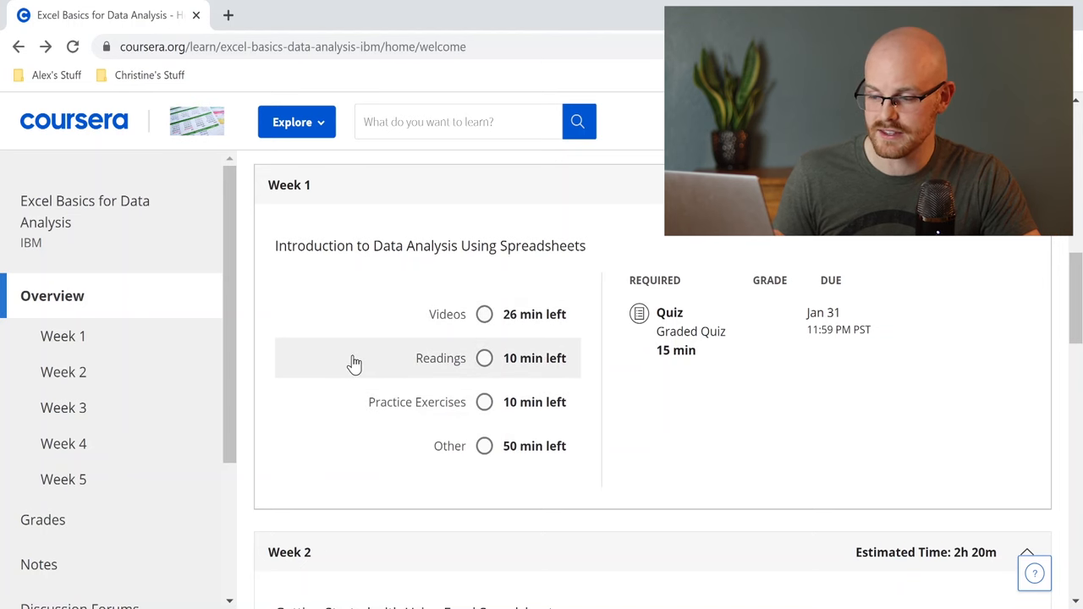
mouse_move(333, 402)
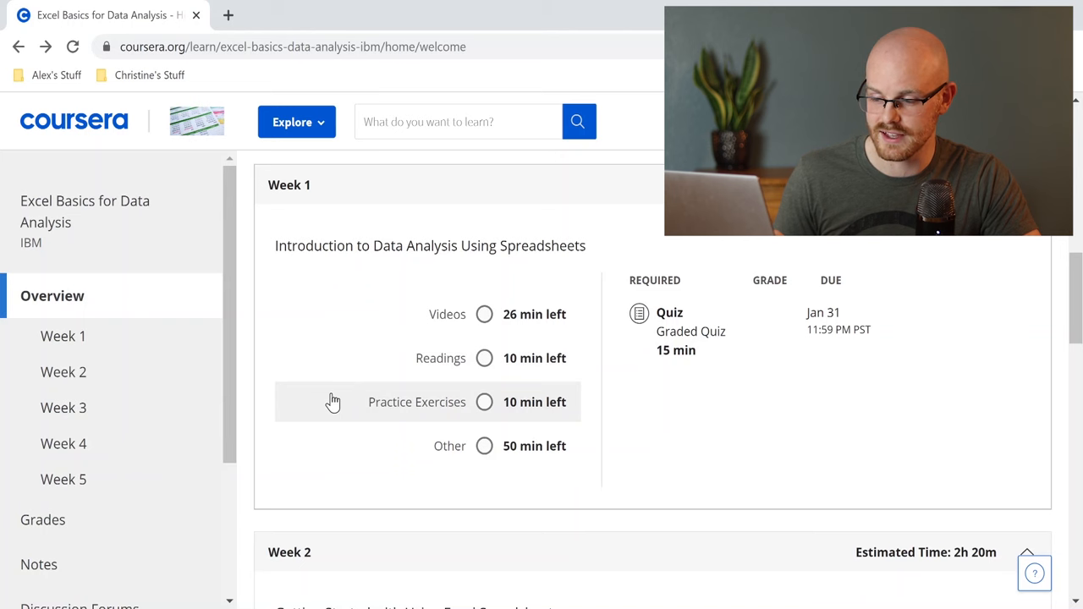
mouse_move(709, 472)
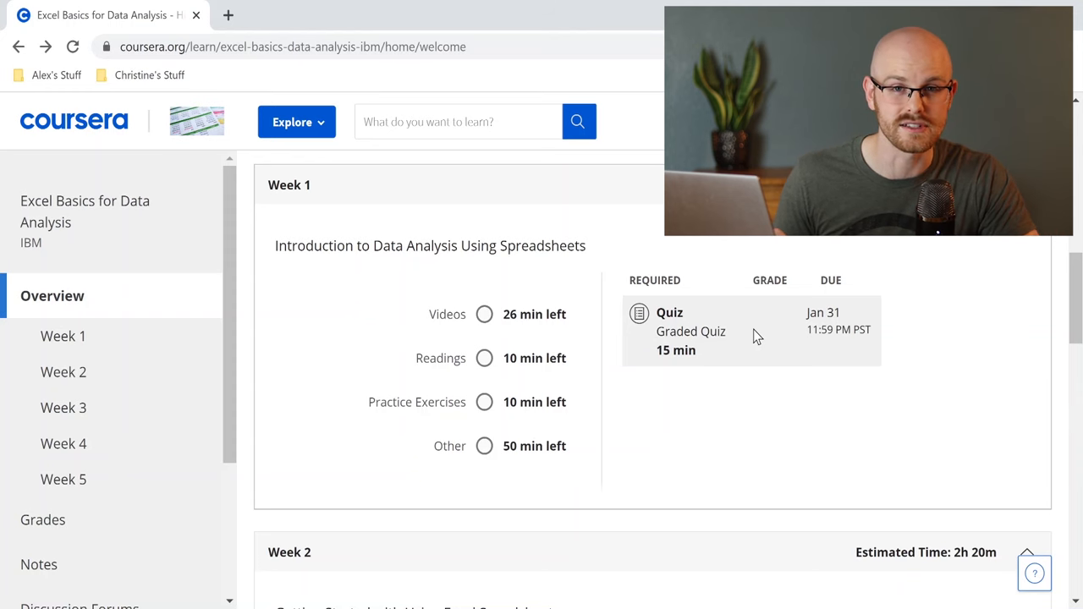
Step: Resume the Week 1 Graded Quiz, agree to the honor code and submit the attempt
click(690, 331)
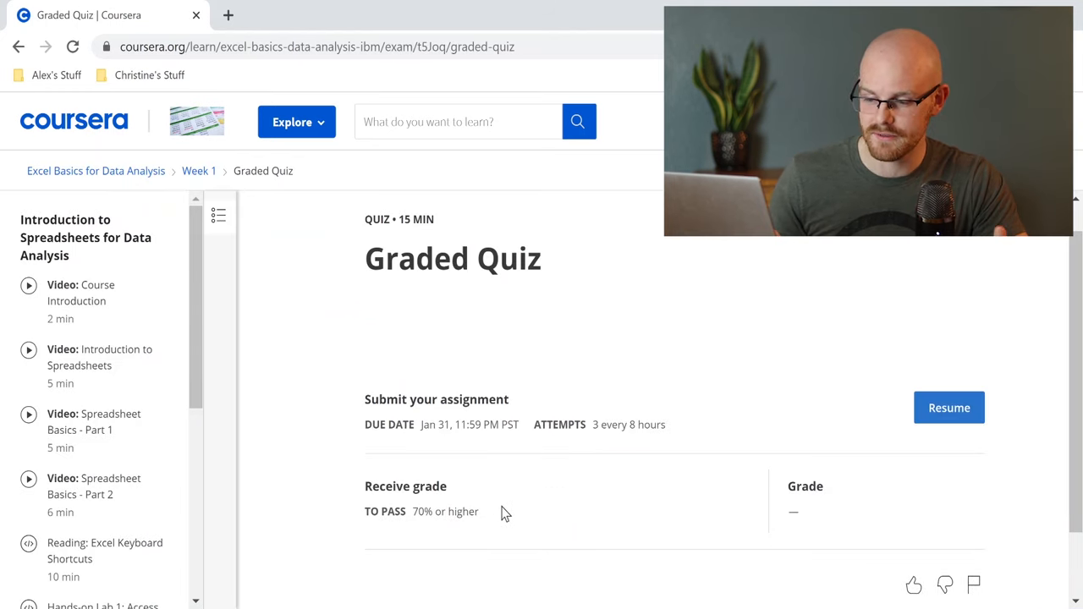
mouse_move(592, 447)
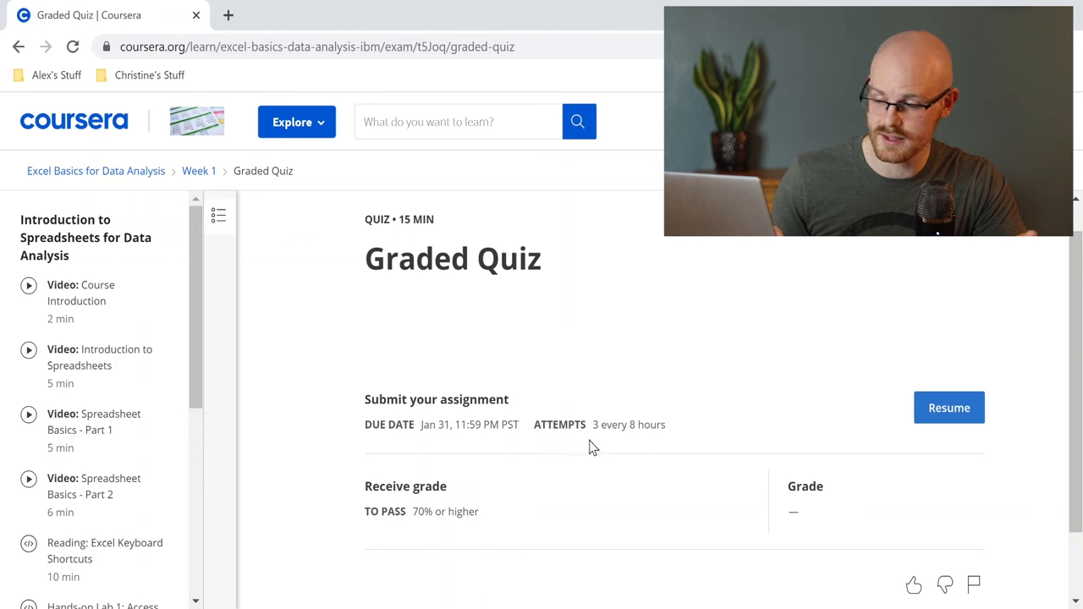
mouse_move(709, 438)
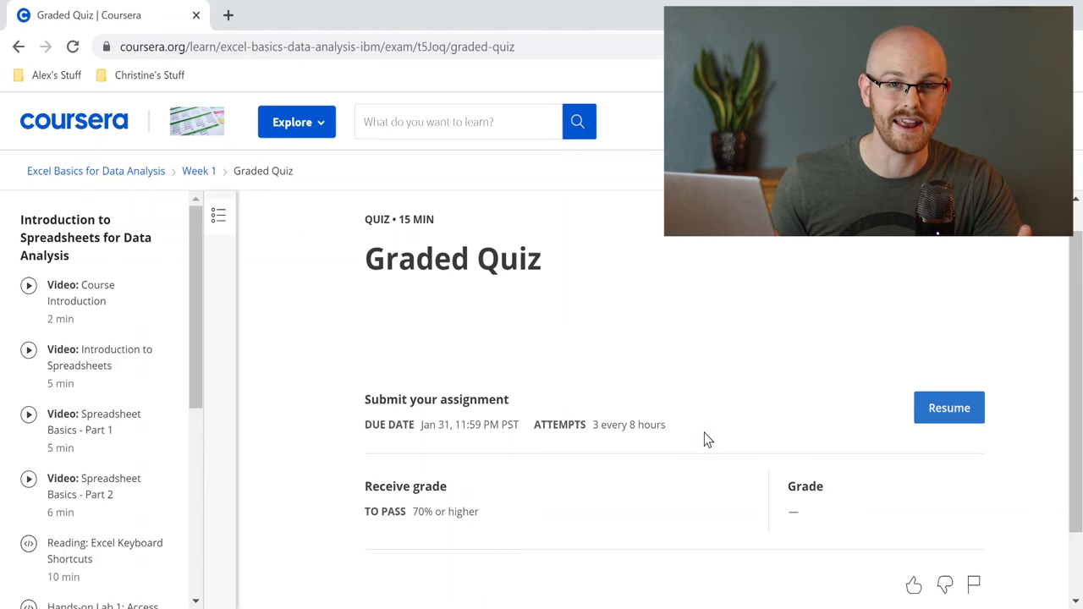
mouse_move(918, 419)
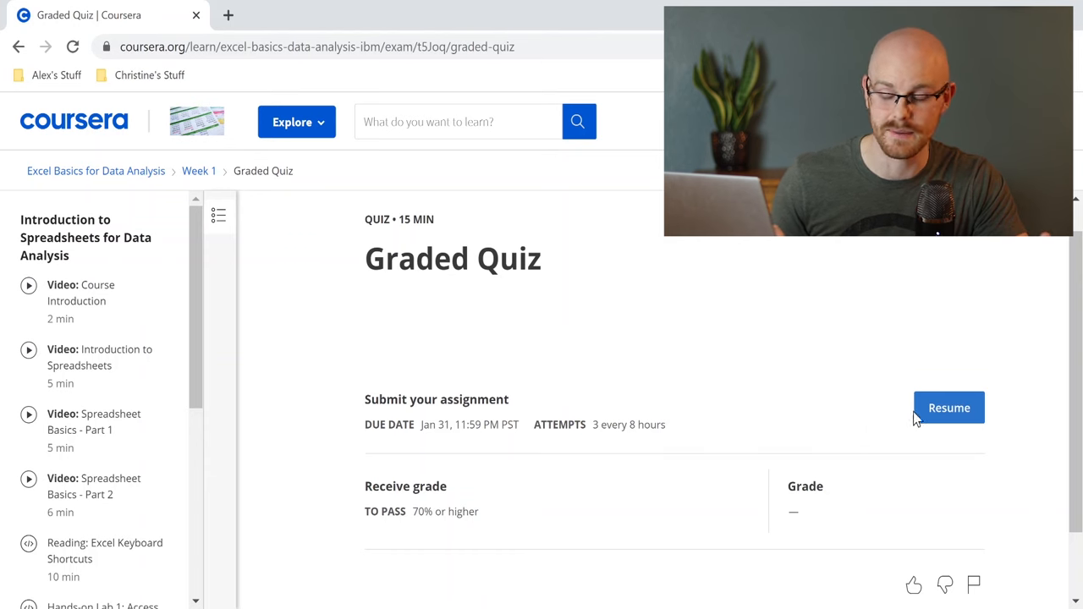
click(949, 408)
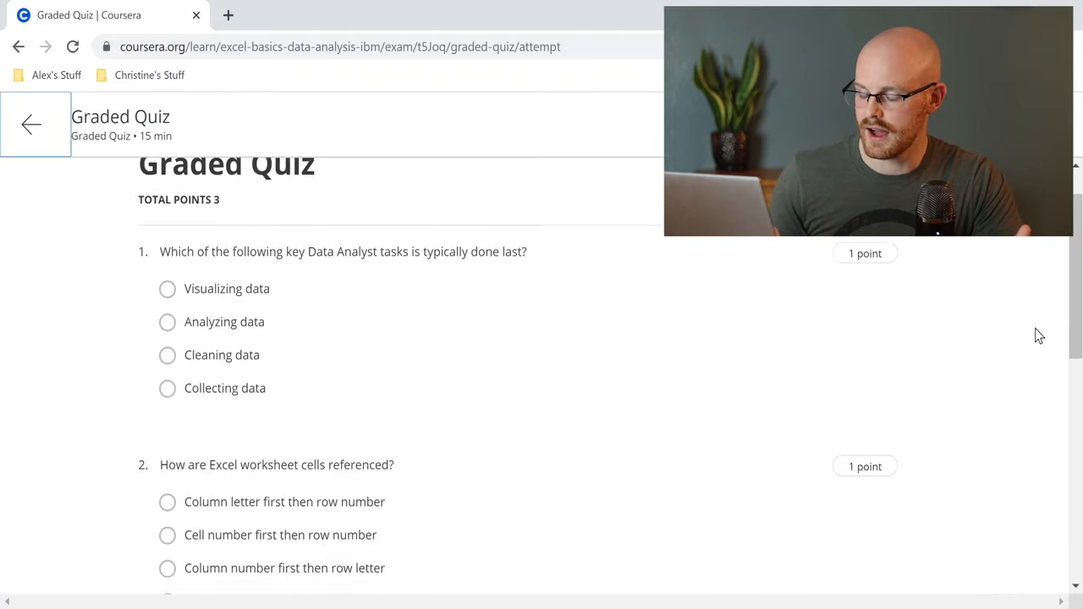
scroll(down, 3)
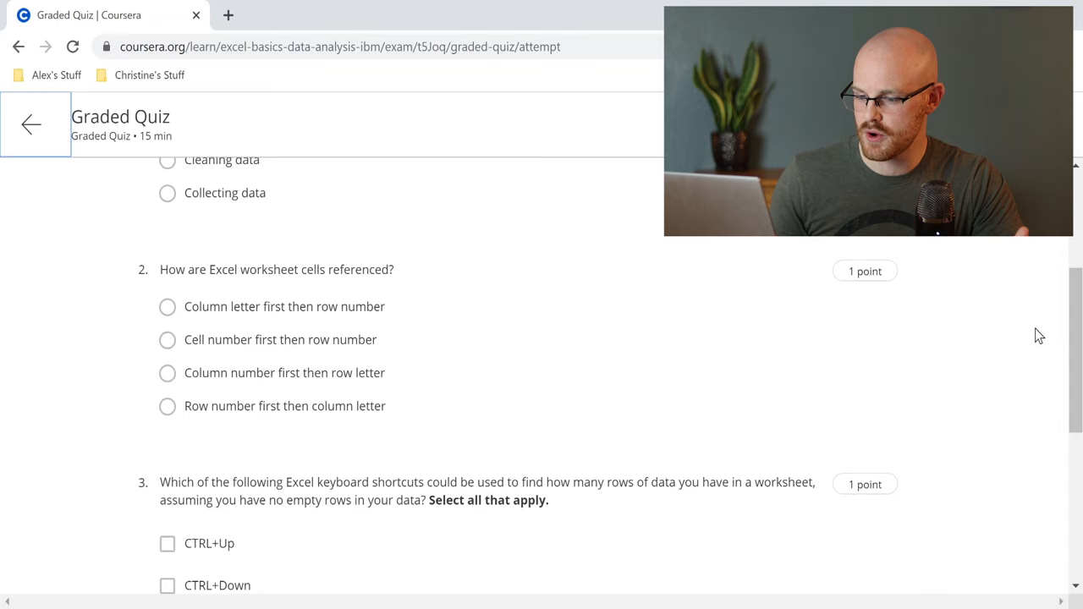
scroll(up, 3)
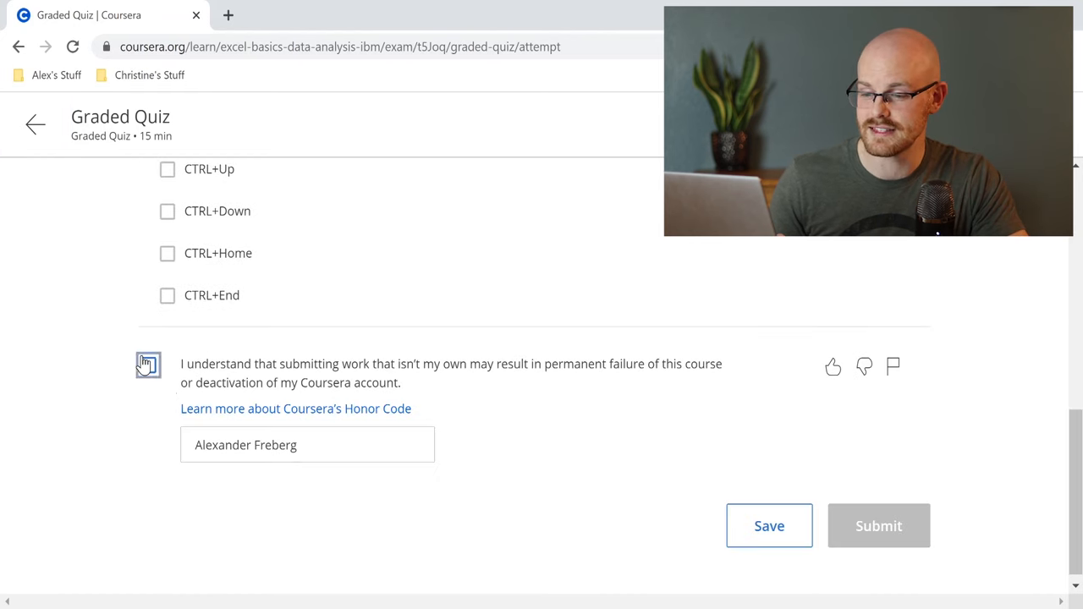
click(148, 364)
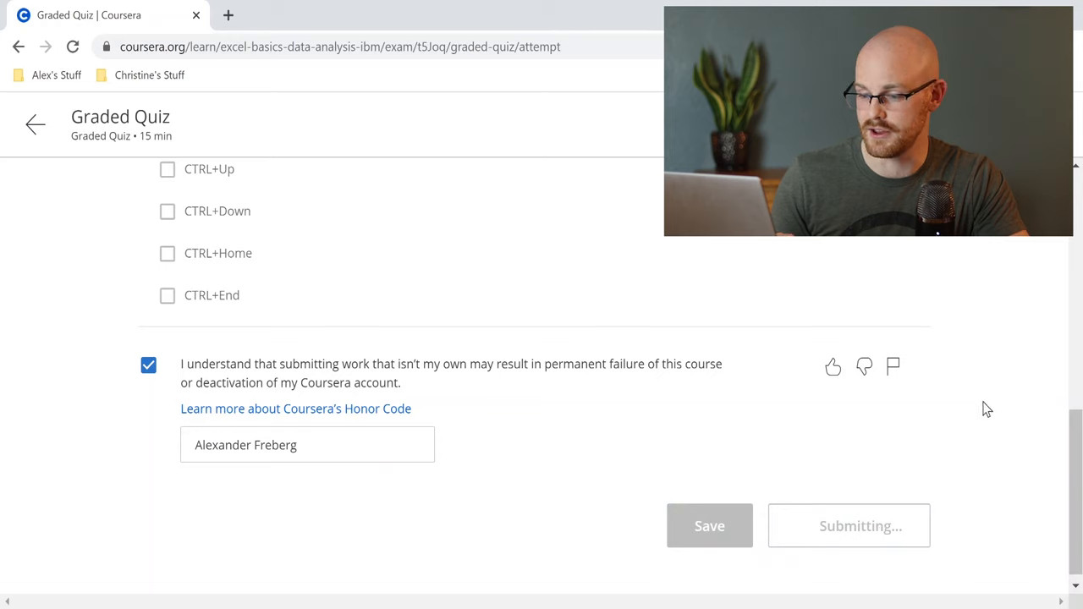
click(848, 526)
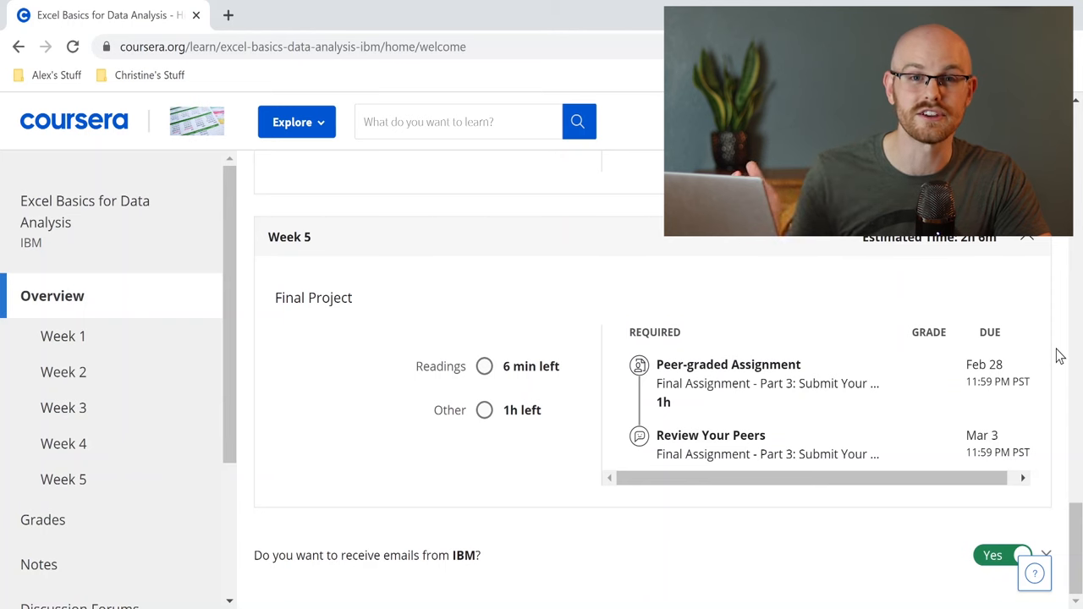
Step: Open Week 5's Final Assignment Part 1: Clean and Prepare the Data
click(728, 364)
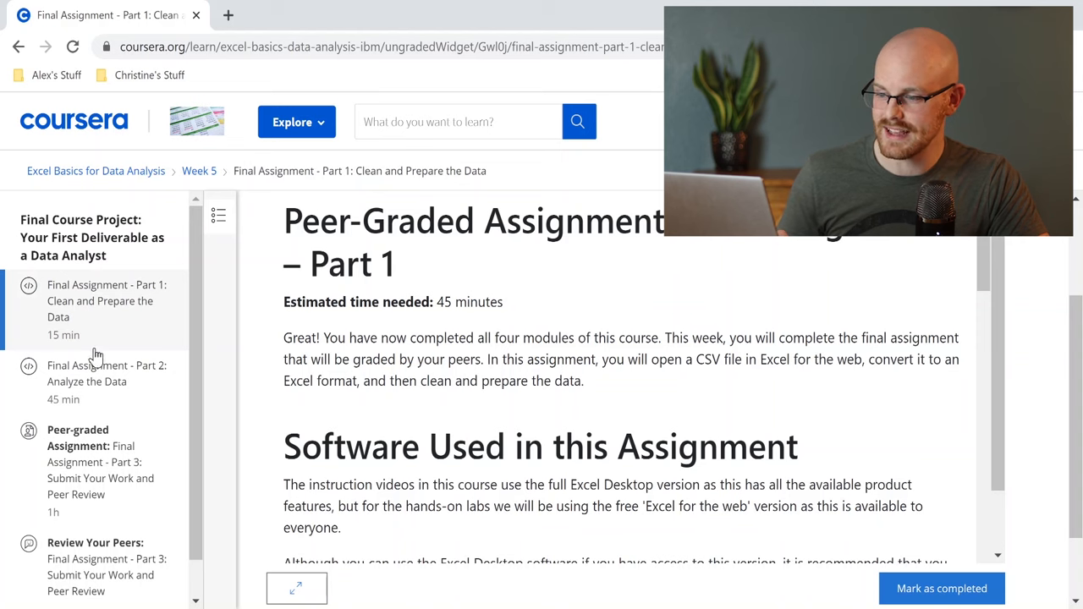
mouse_move(110, 333)
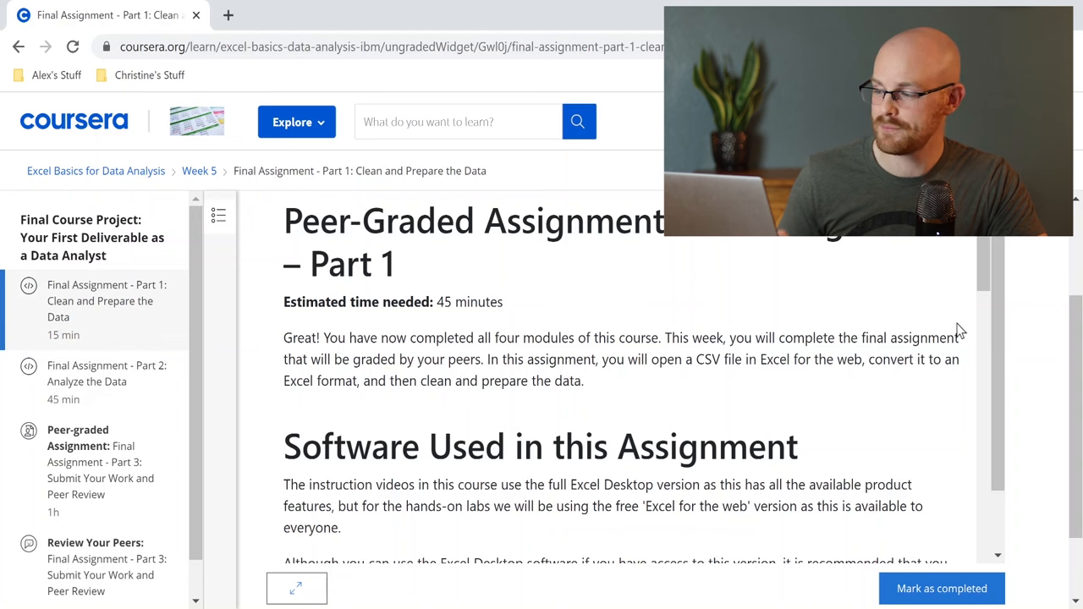
Step: Review Part 1's data-cleaning tasks, then move to Final Assignment Part 2: Analyze the Data
scroll(down, 3)
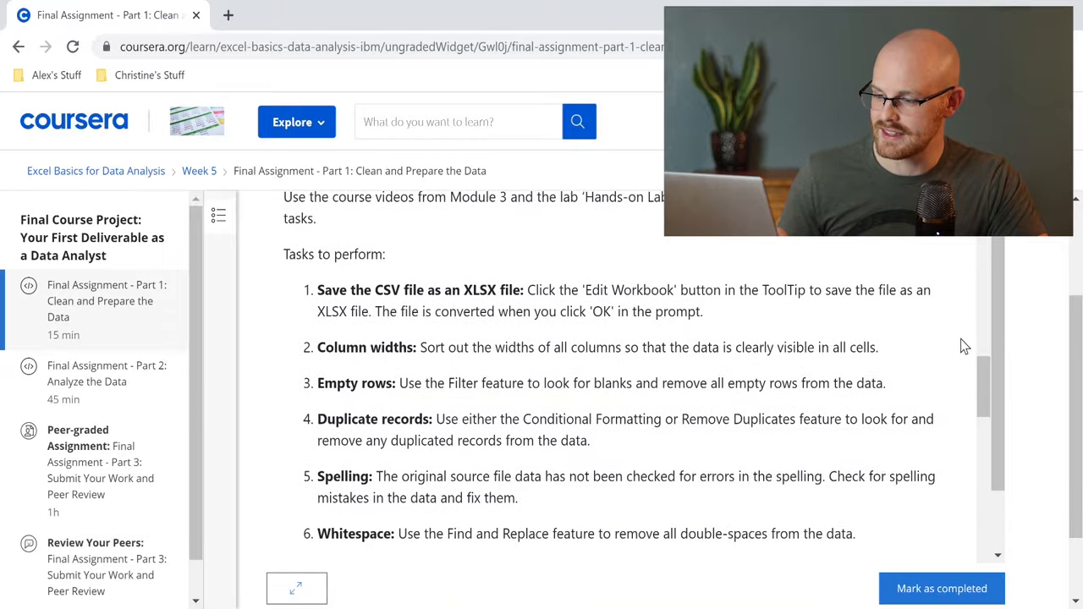
scroll(down, 3)
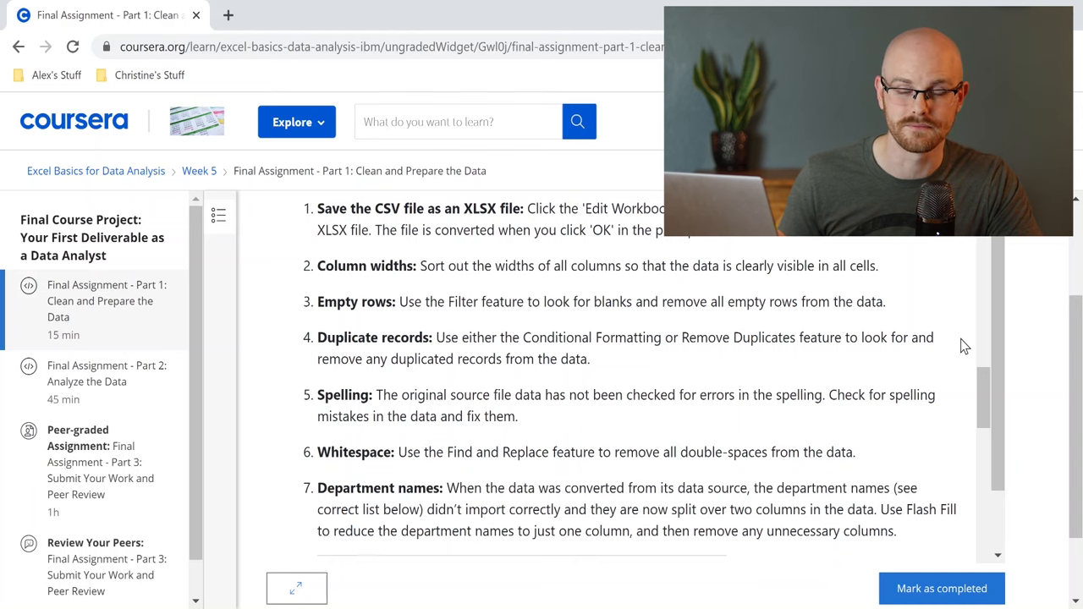
click(107, 374)
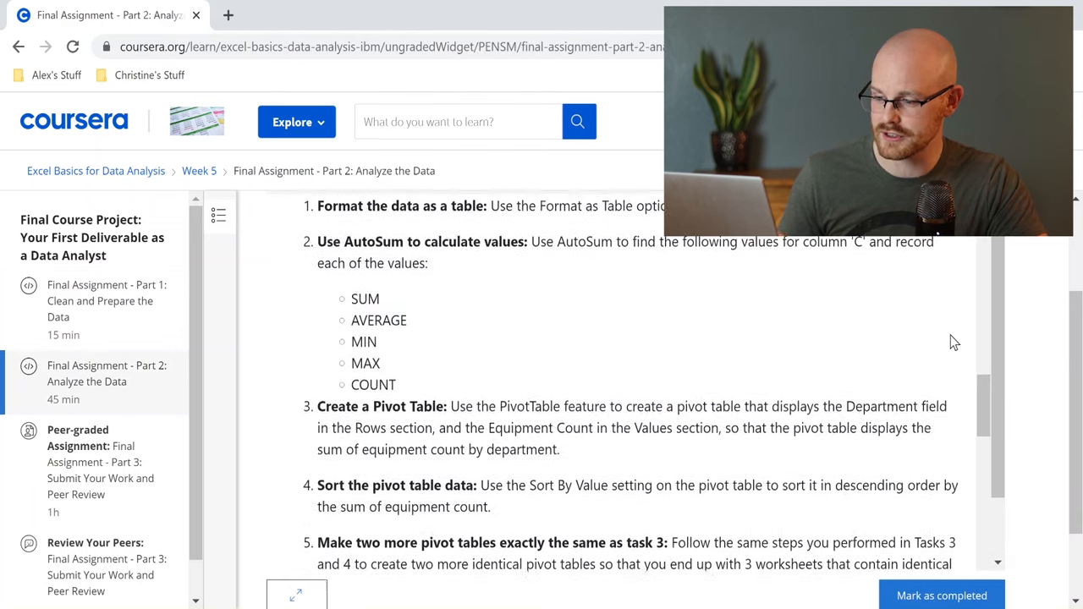
Step: Scroll through Part 2's analysis tasks such as AutoSum, pivot tables and sorting
scroll(down, 3)
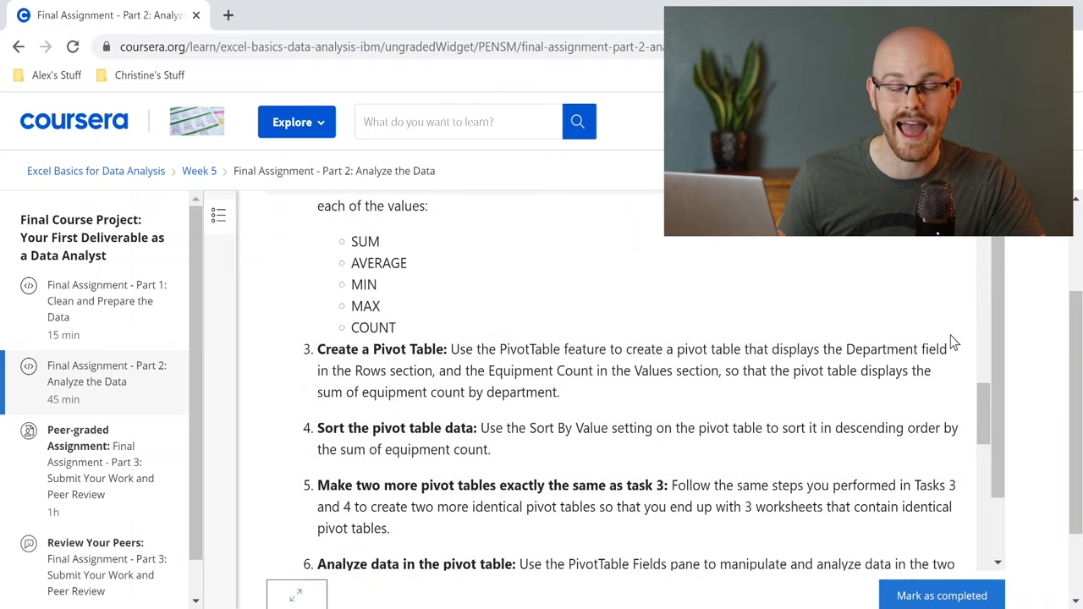
scroll(down, 3)
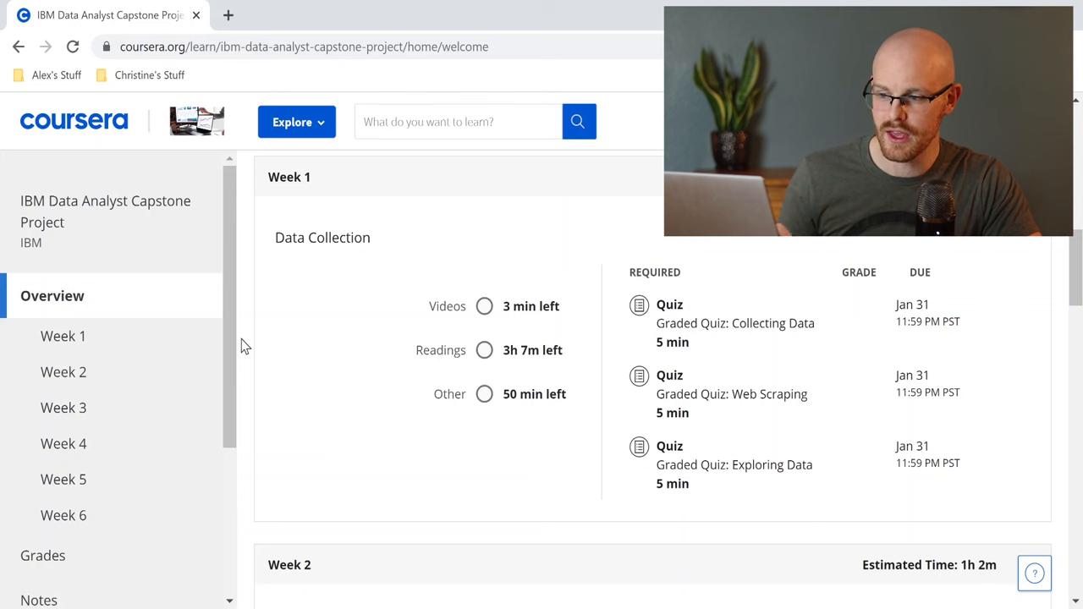
scroll(down, 3)
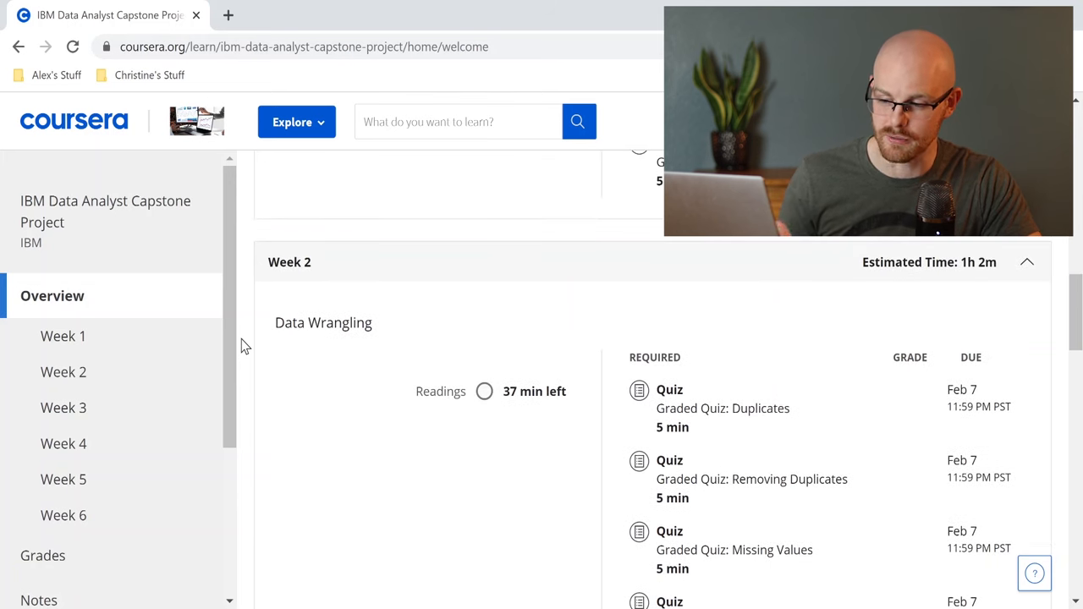
scroll(down, 3)
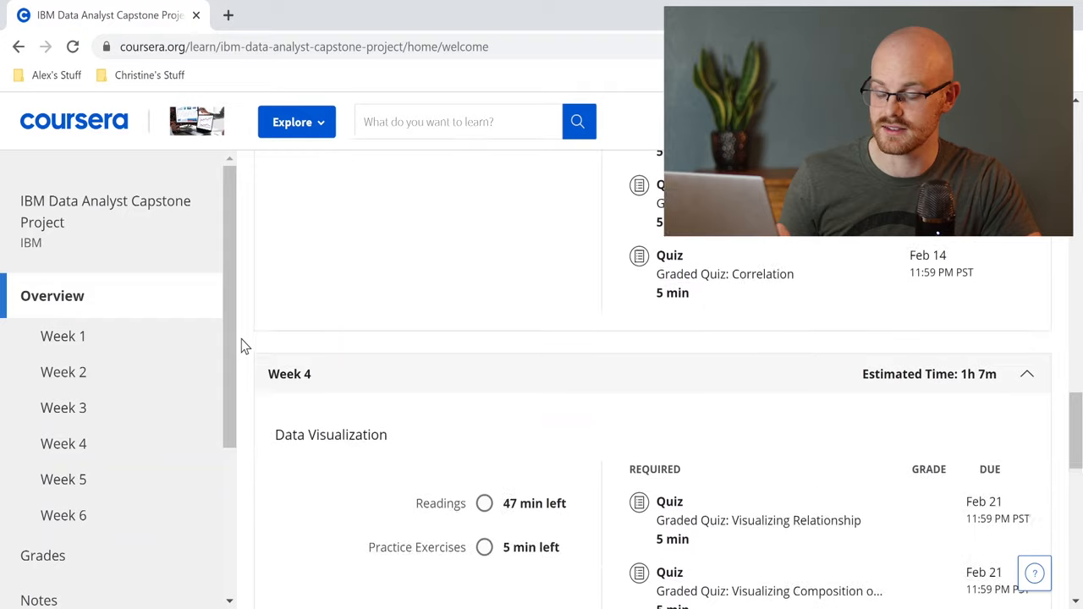
scroll(down, 3)
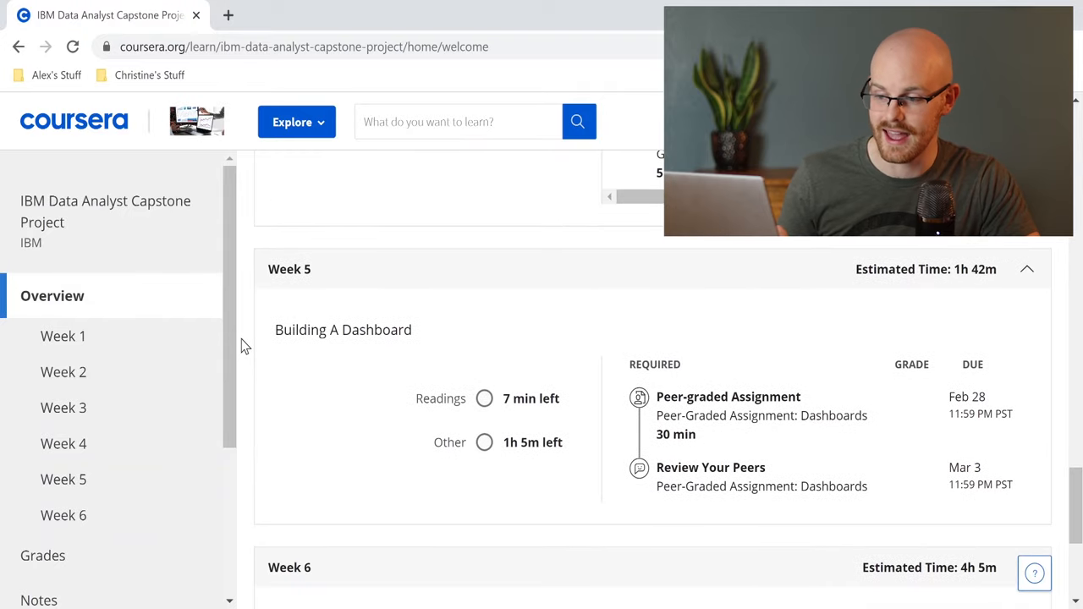
scroll(down, 3)
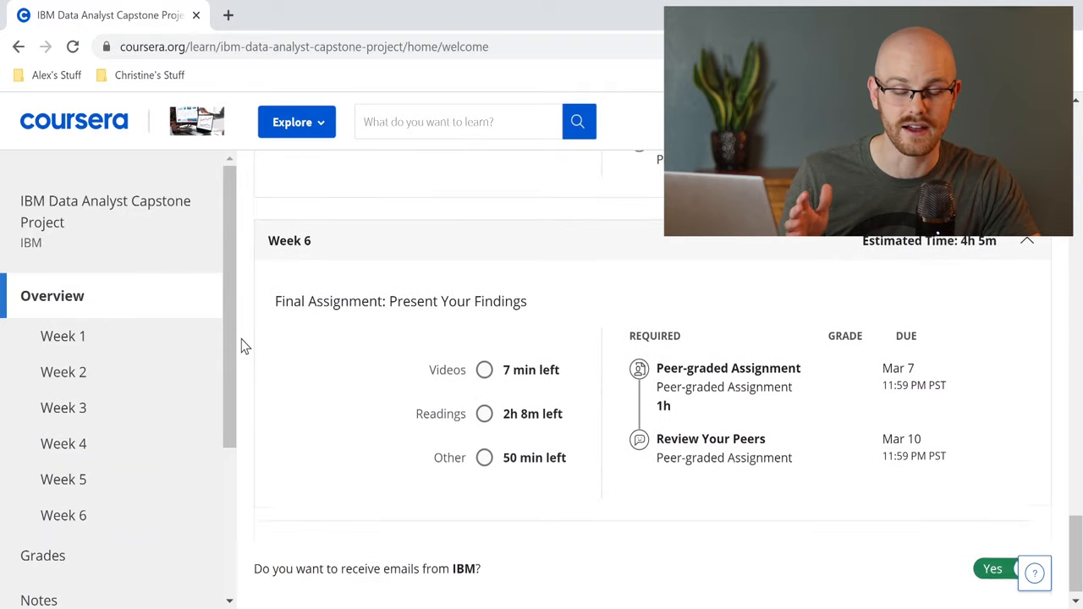
scroll(up, 3)
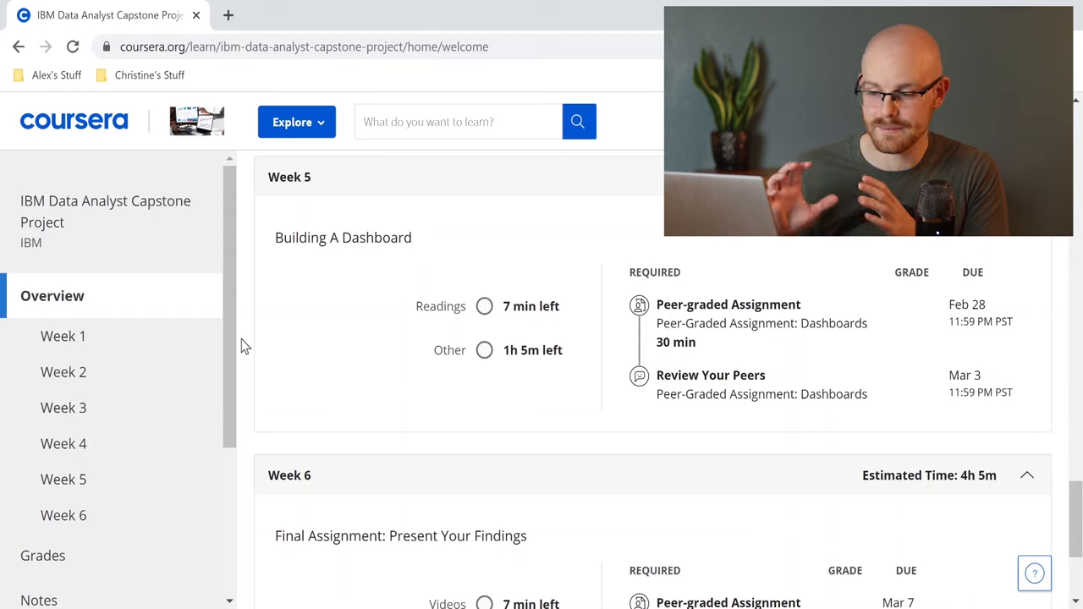